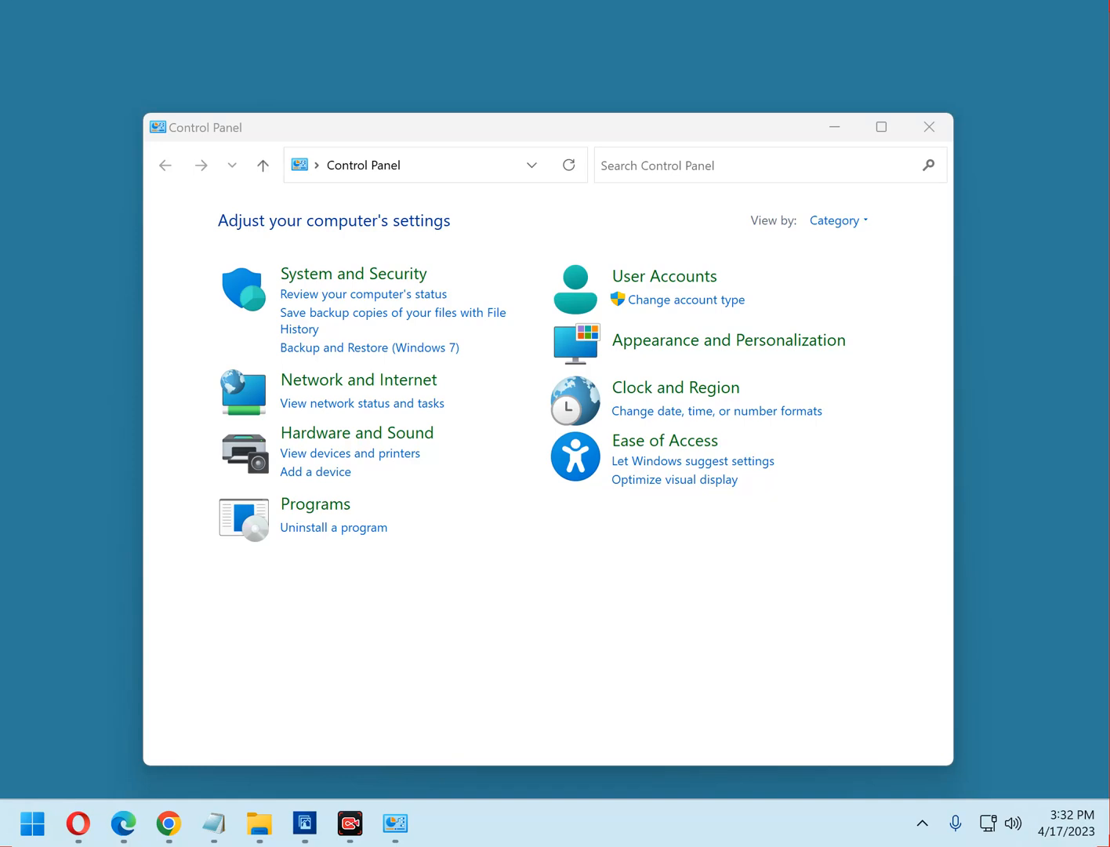
mouse_move(569, 145)
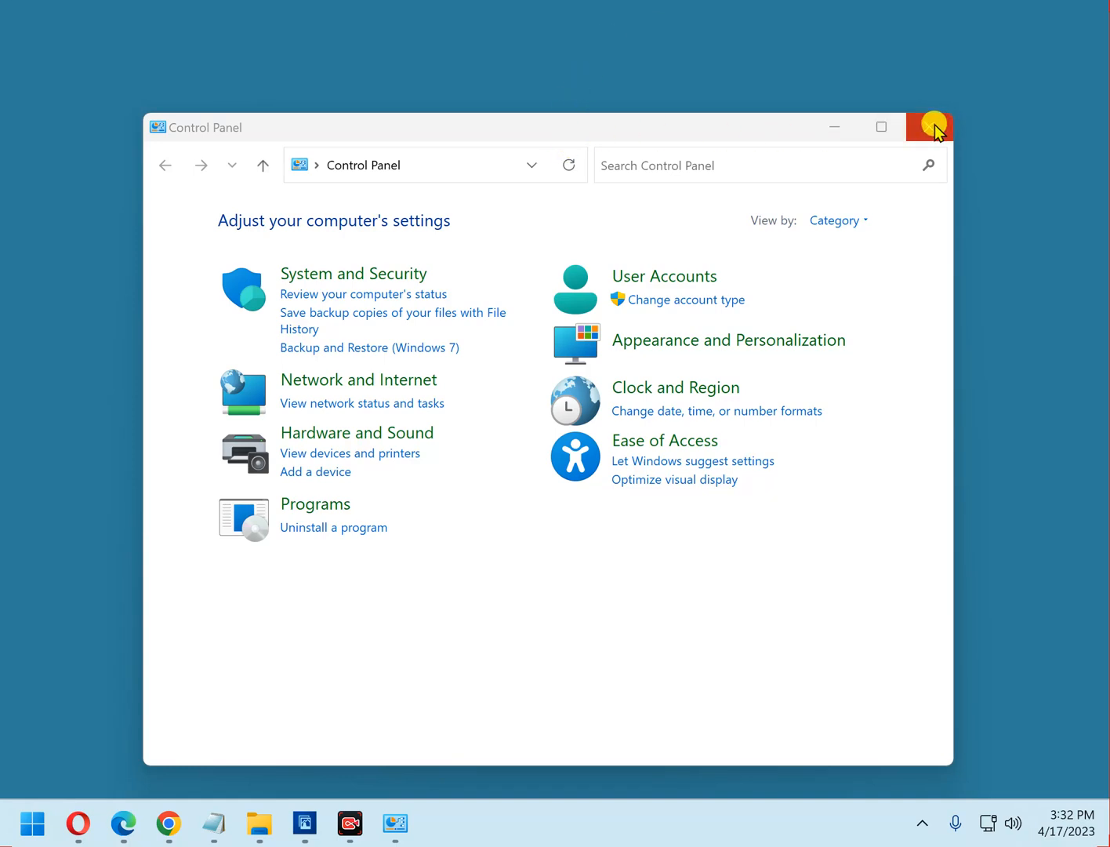
Close the Control Panel window, returning to the empty desktop.
left_click(928, 125)
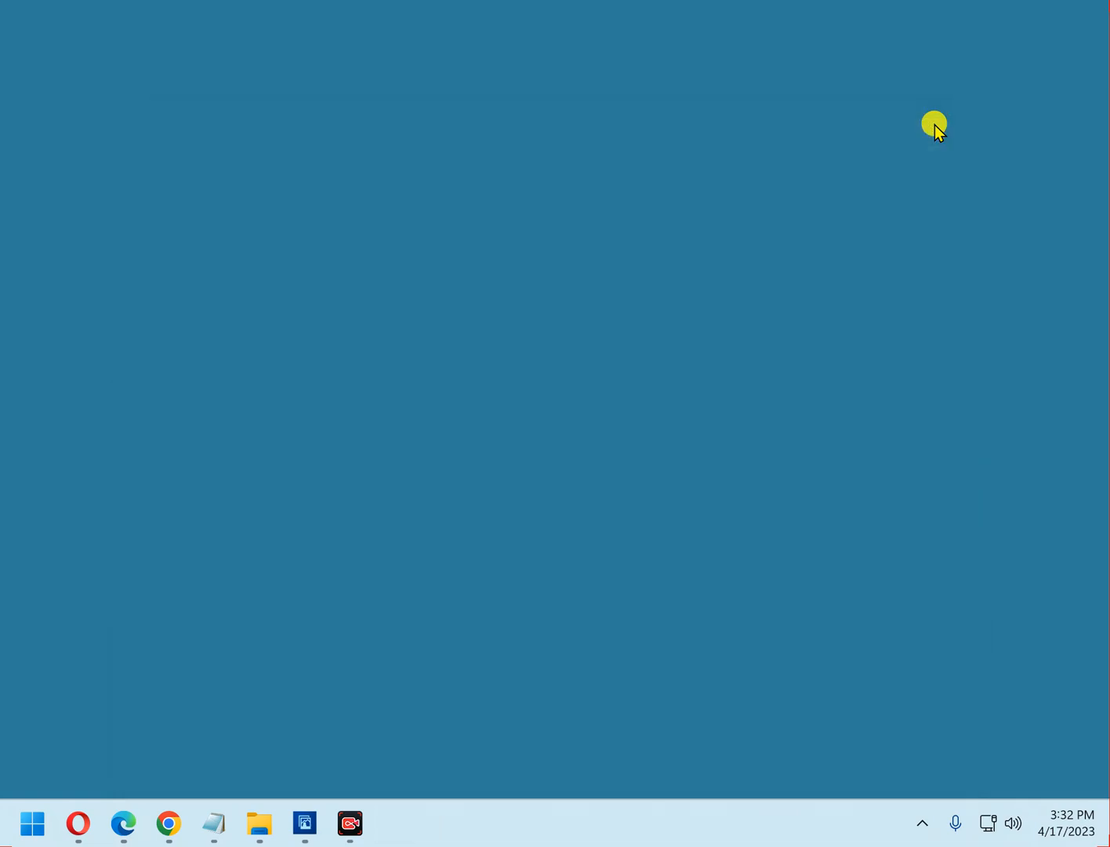
mouse_move(76, 823)
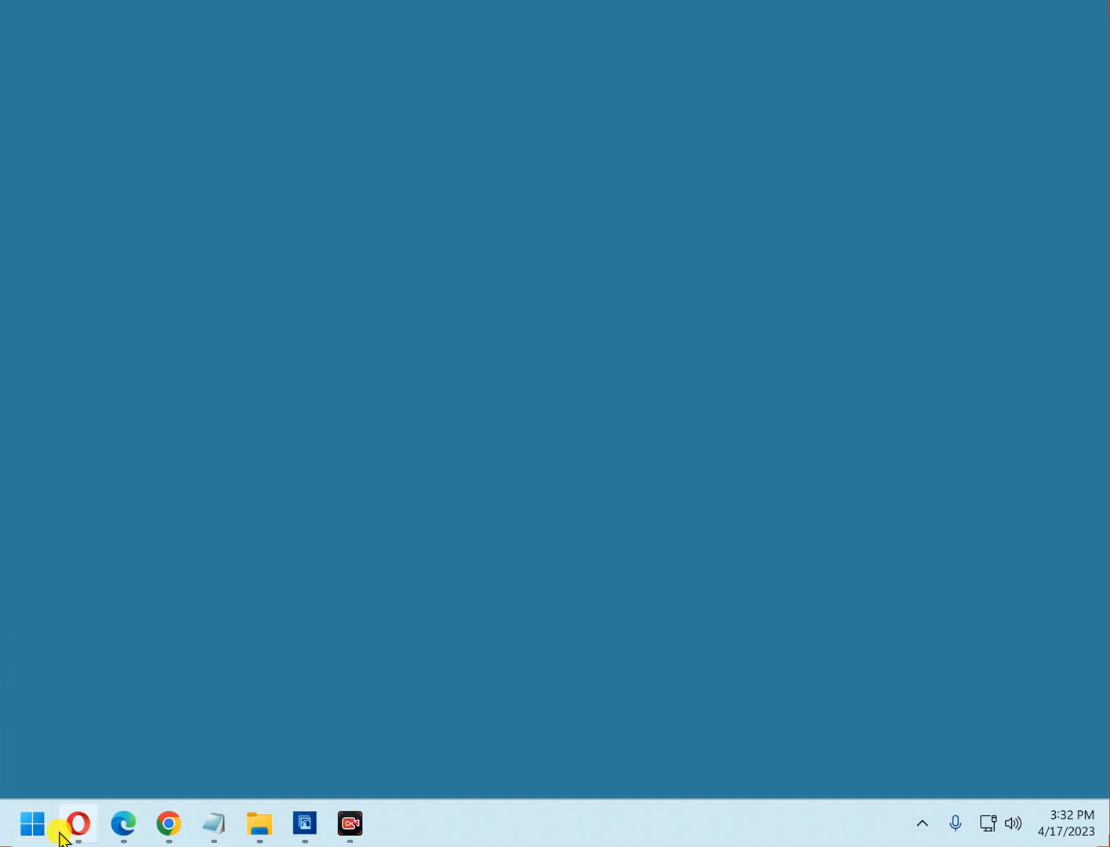
Search Start for 'con' and pin Control Panel to Start from the results.
left_click(31, 821)
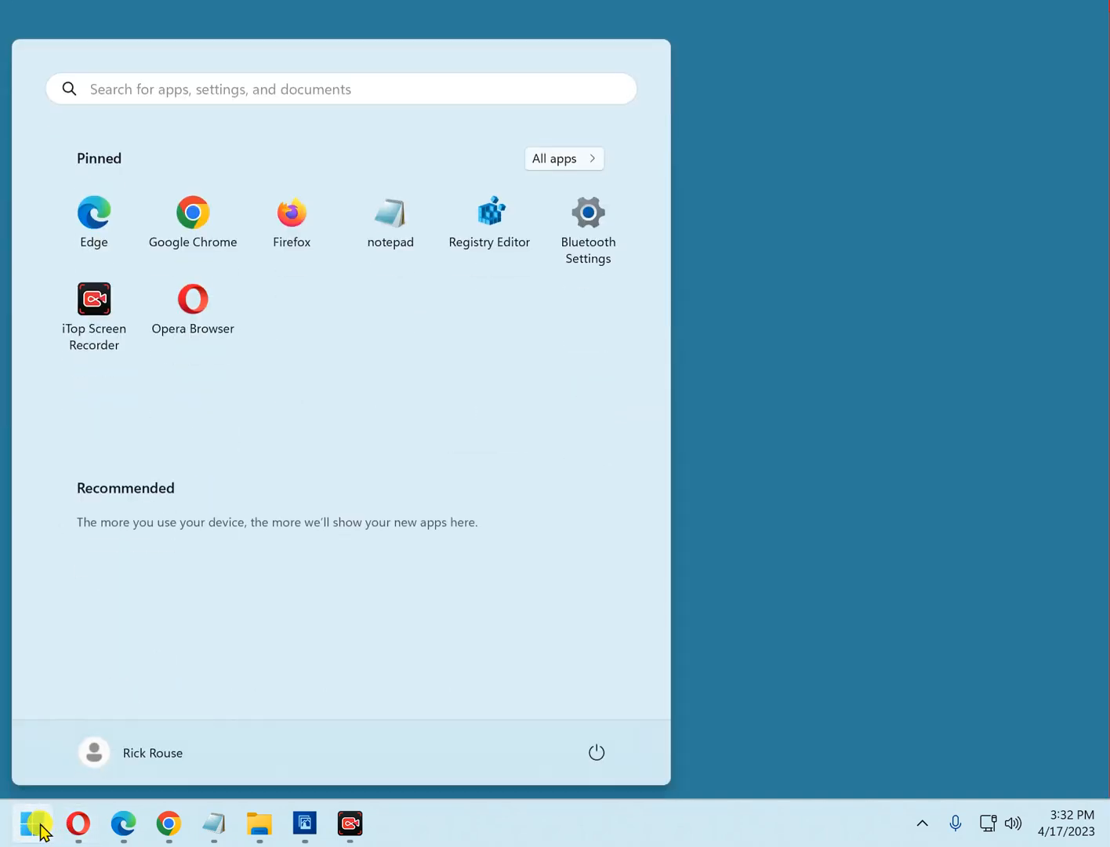
type("control")
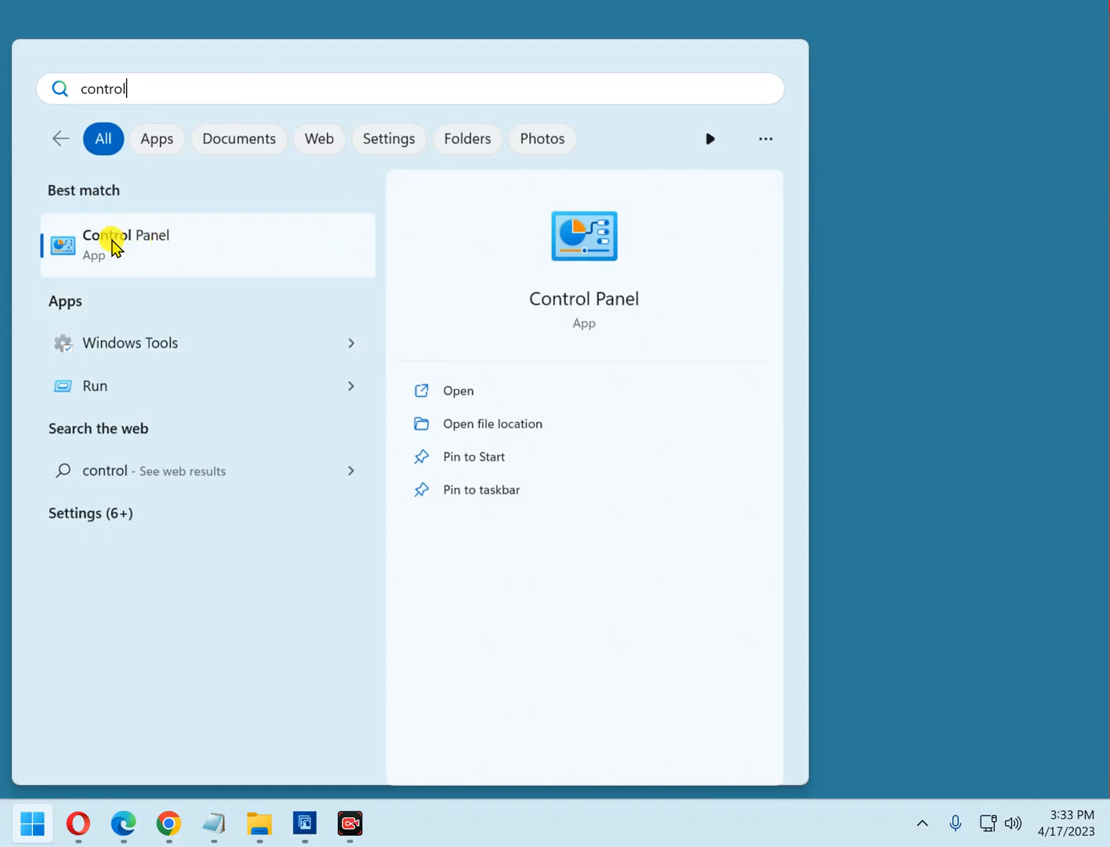
mouse_move(232, 408)
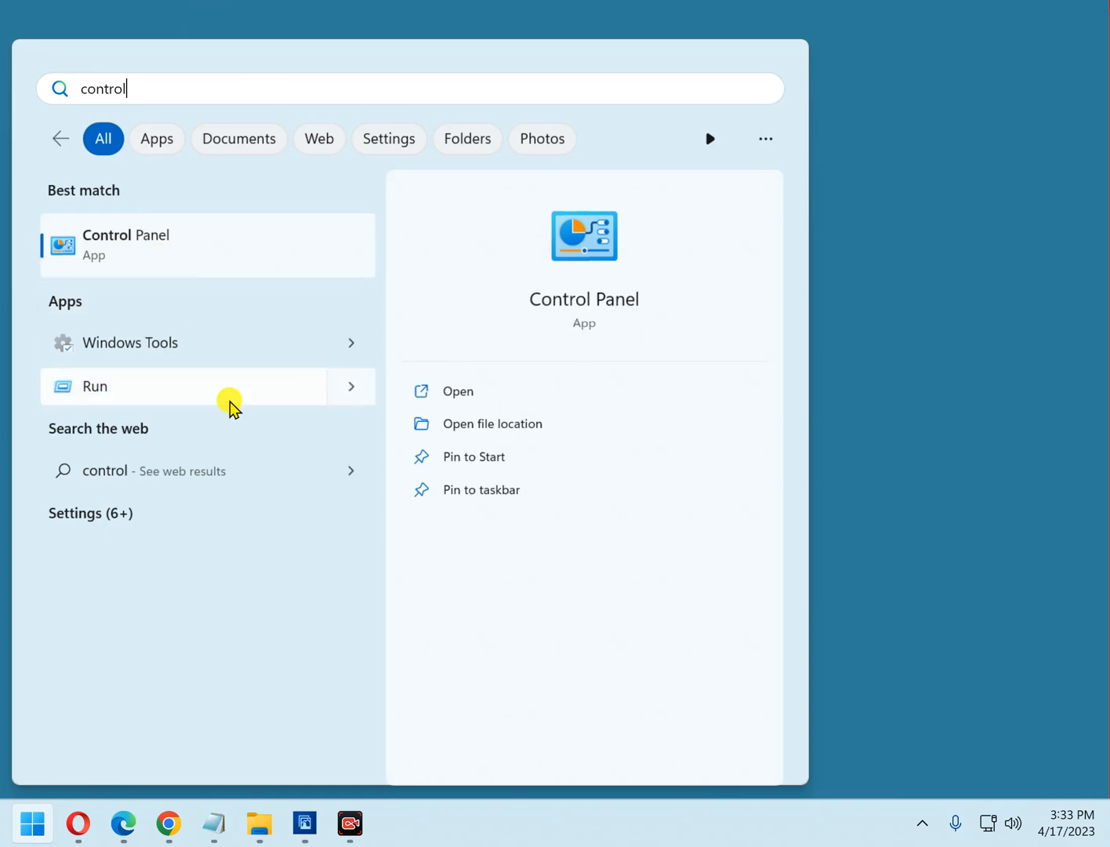
mouse_move(232, 406)
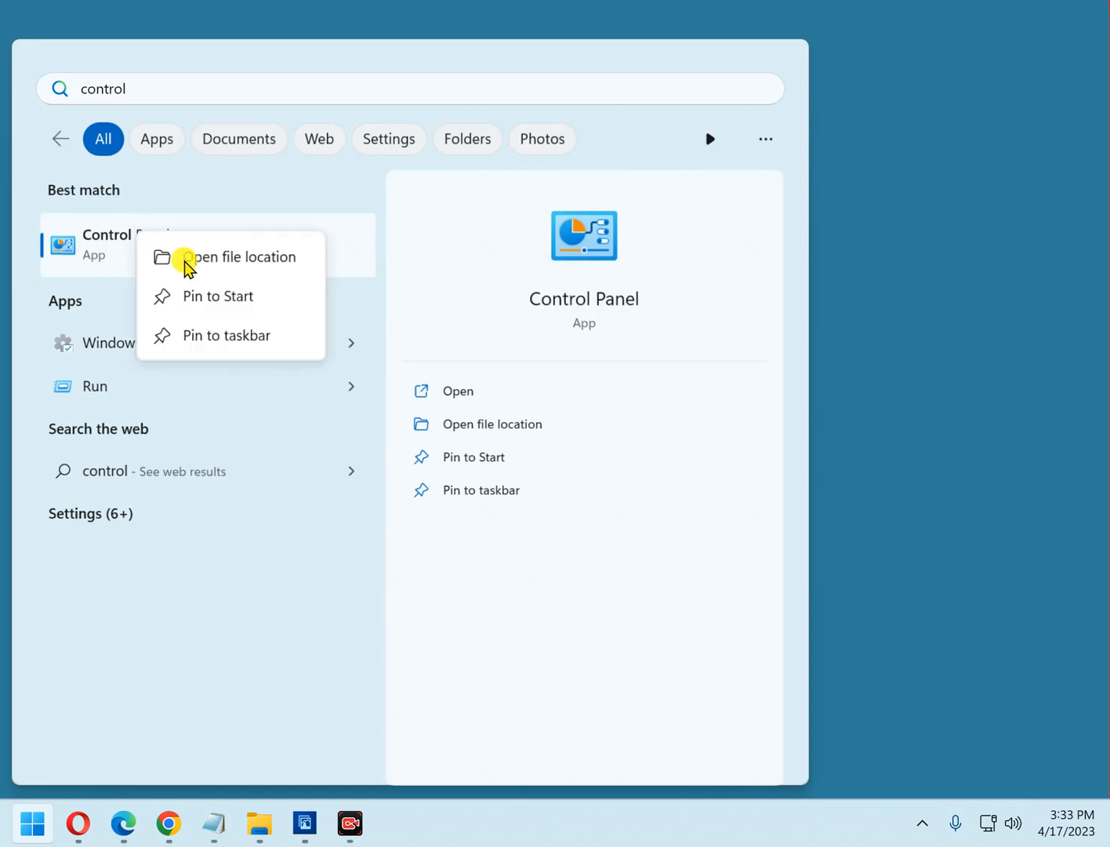
left_click(219, 295)
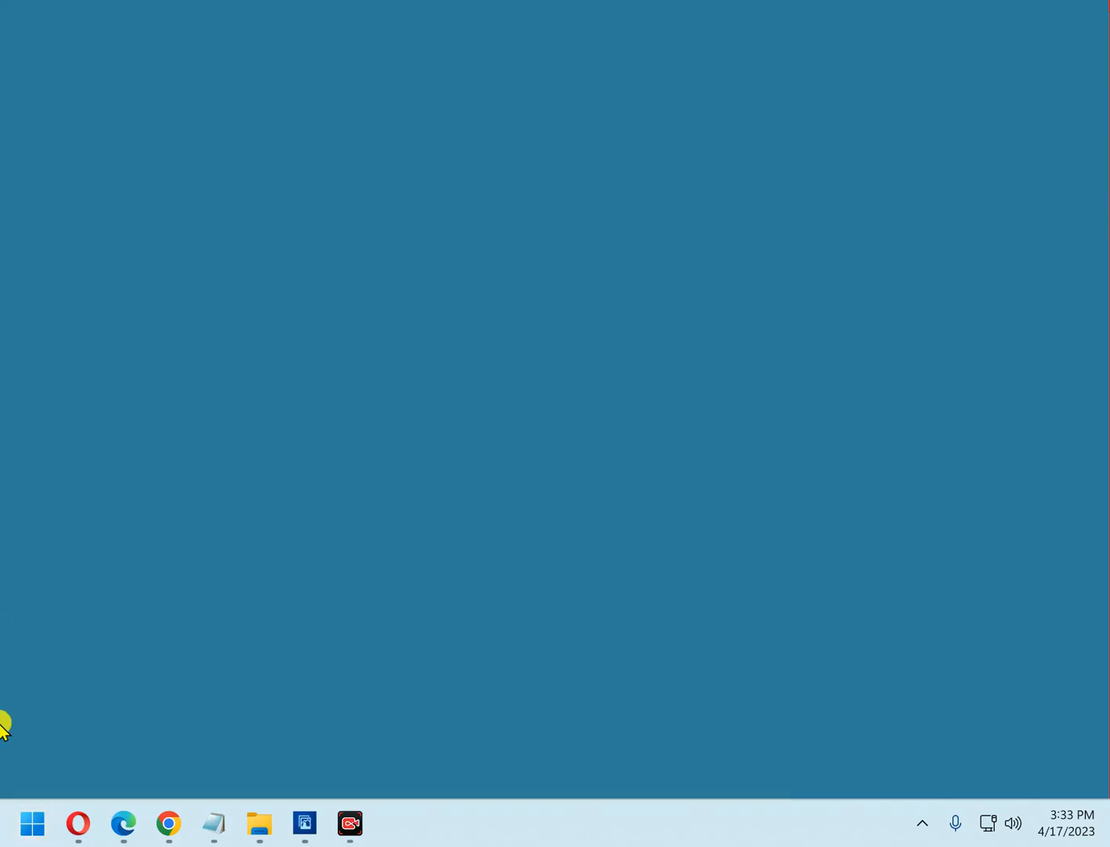
mouse_move(31, 823)
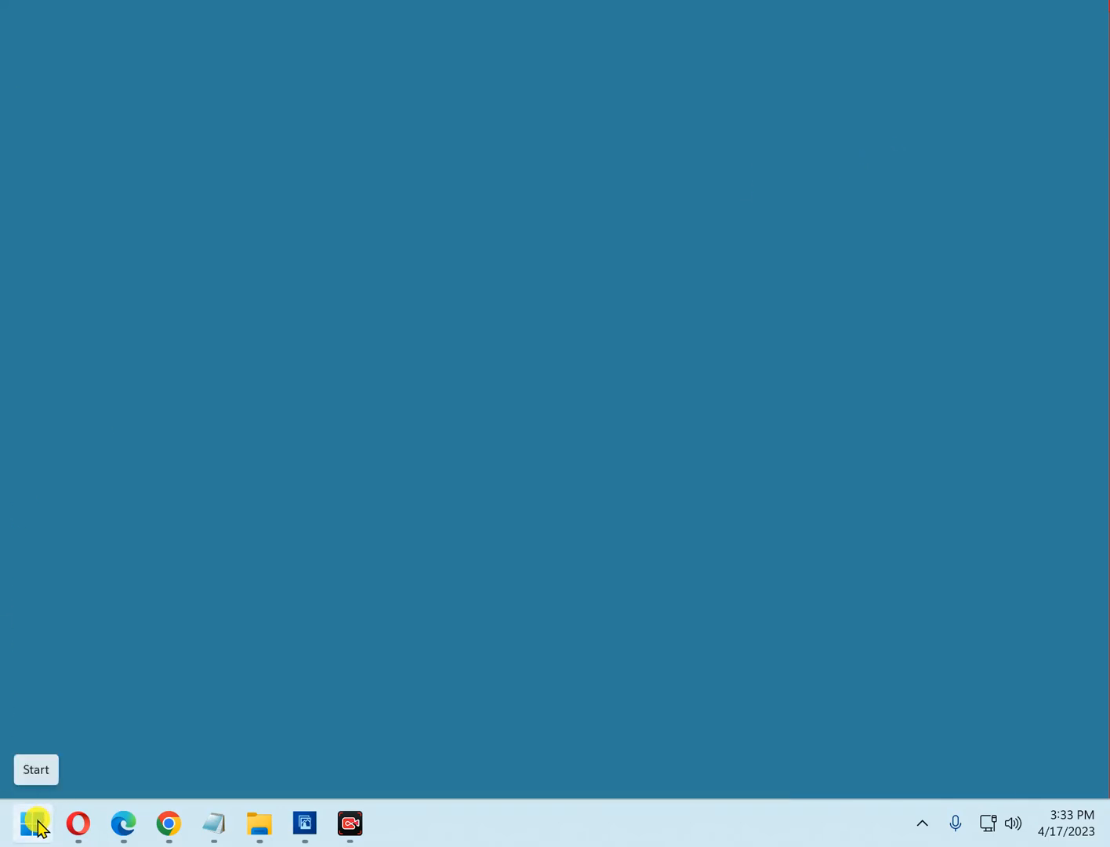
Launch Control Panel from its newly pinned tile in the Start menu.
left_click(32, 823)
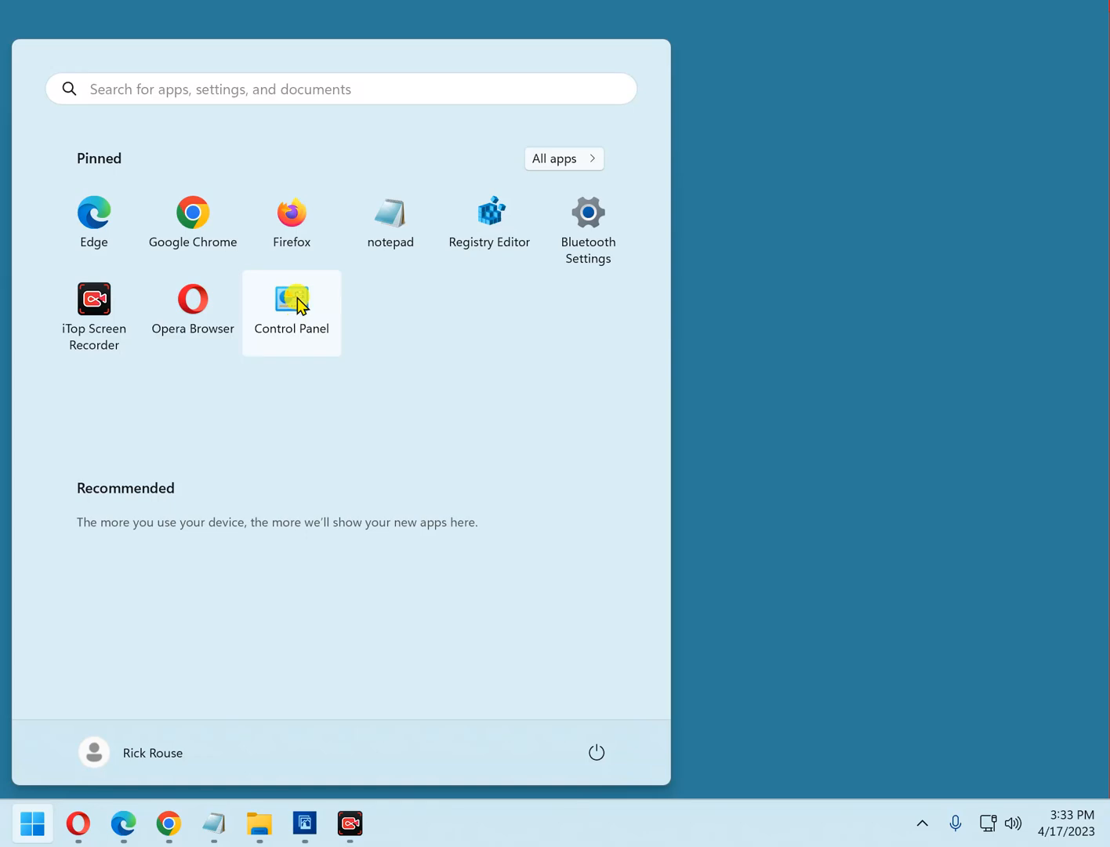
left_click(292, 301)
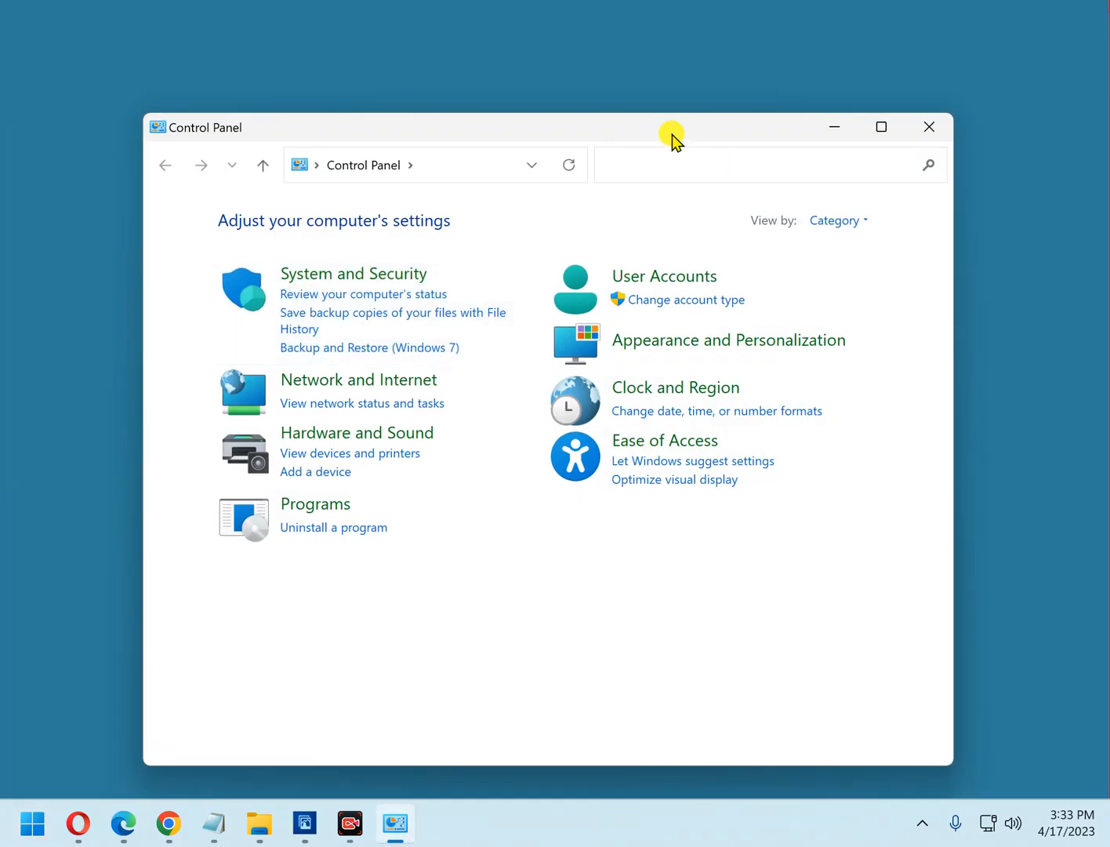
left_click(705, 165)
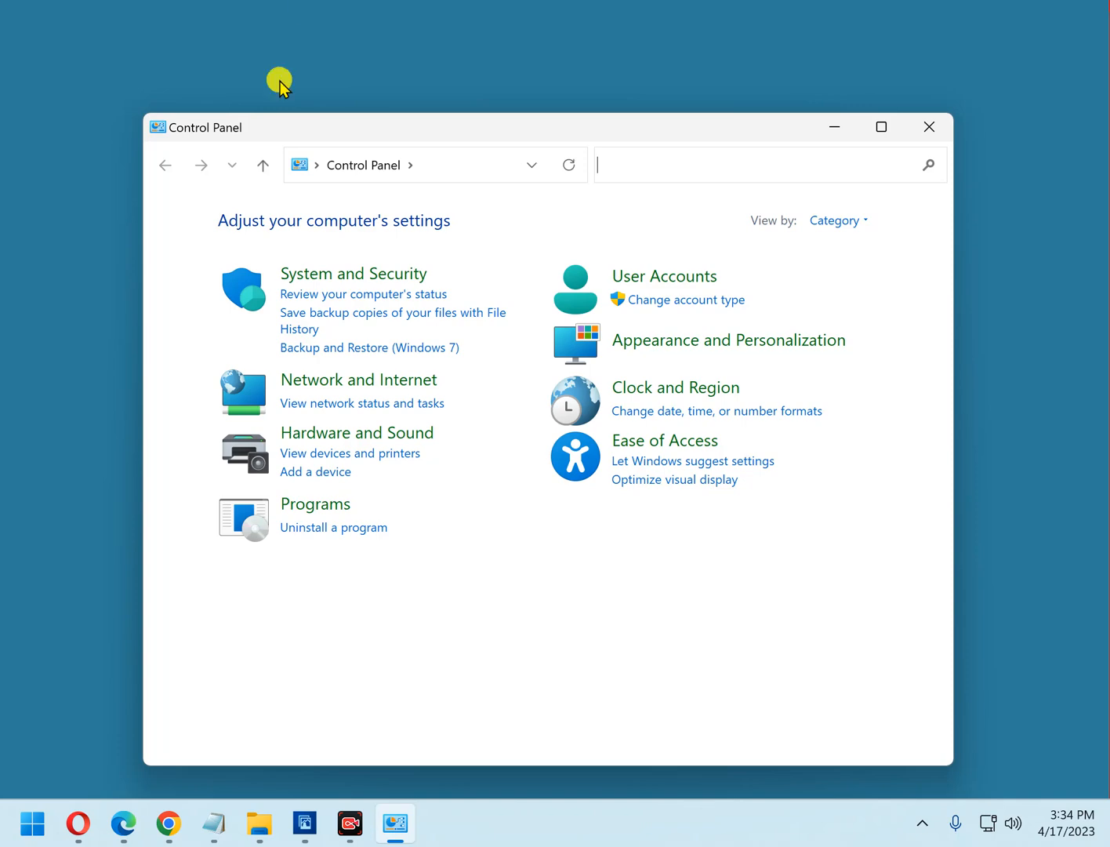
Open Settings on the System page via the Start button's quick-link menu.
right_click(33, 823)
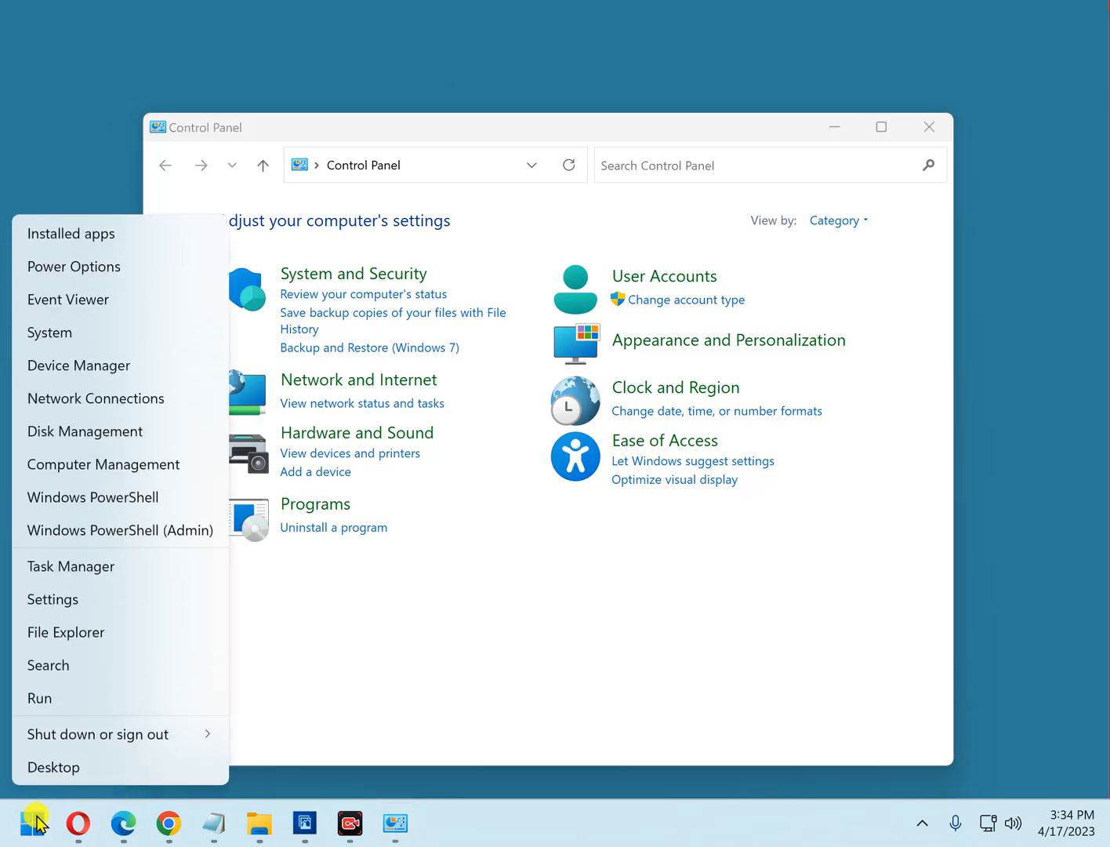
left_click(54, 599)
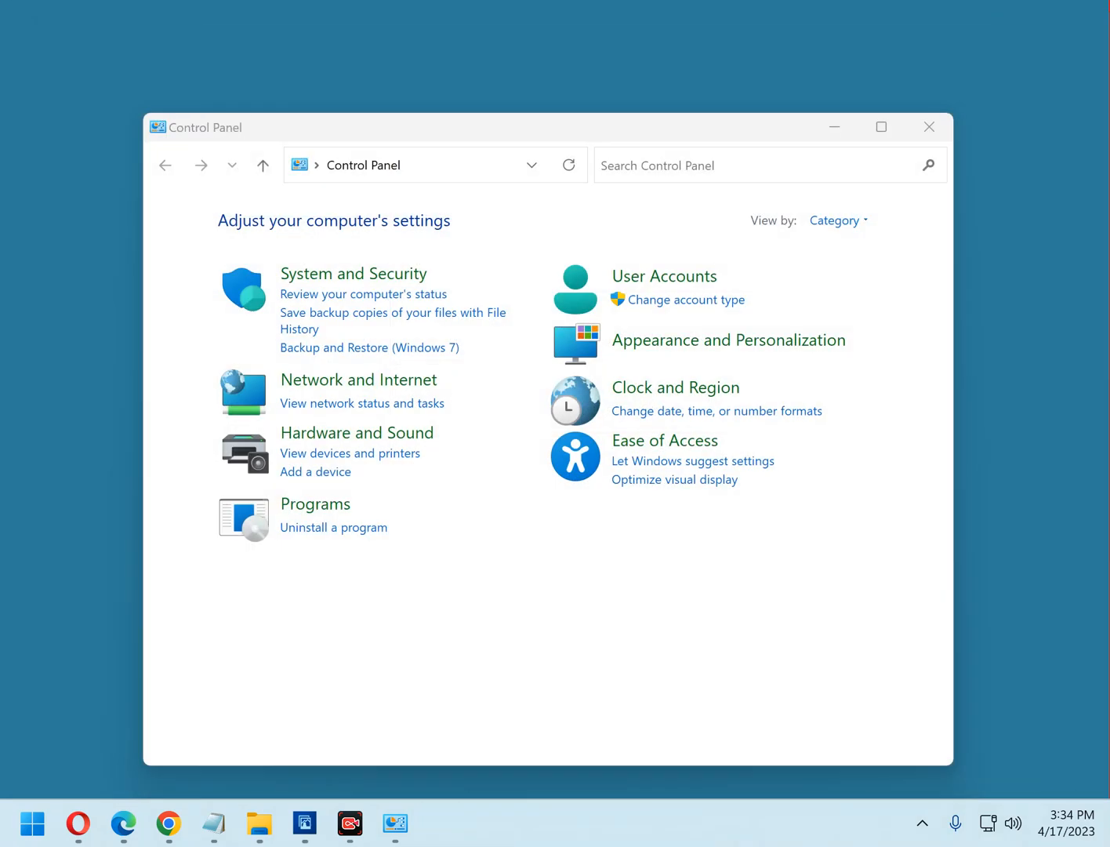
left_click(439, 824)
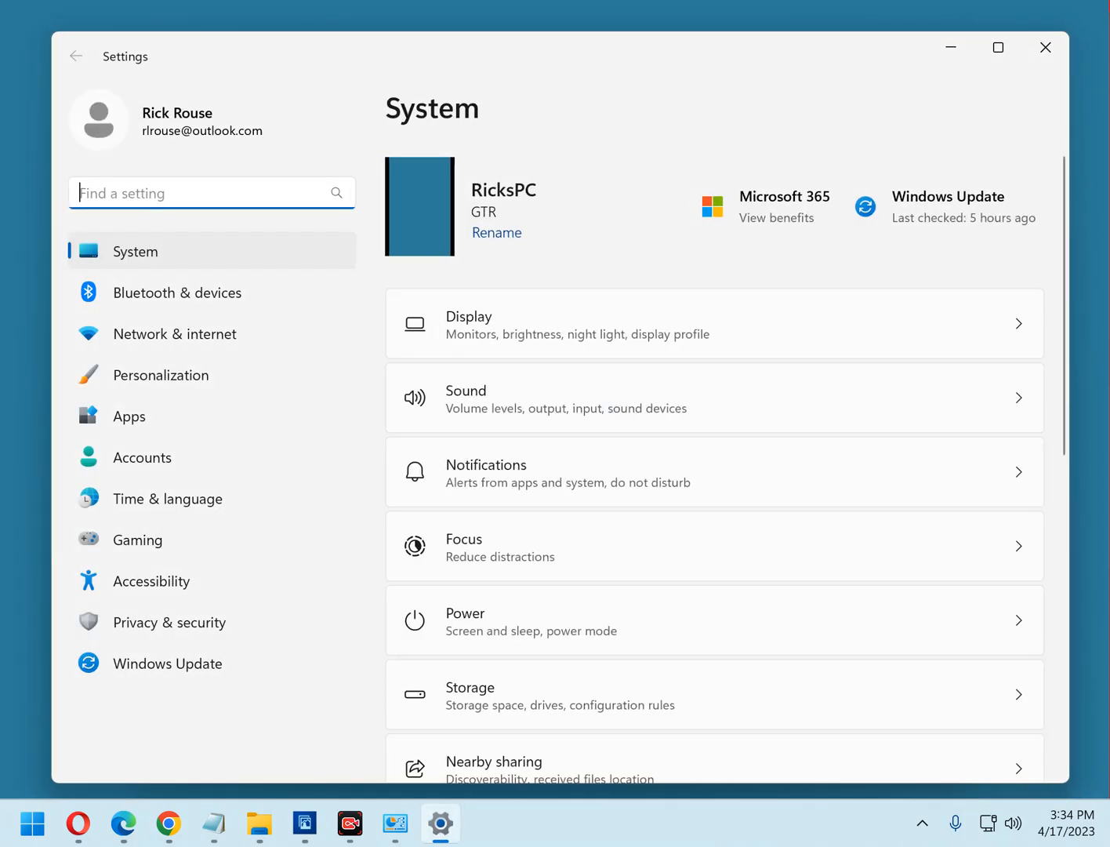